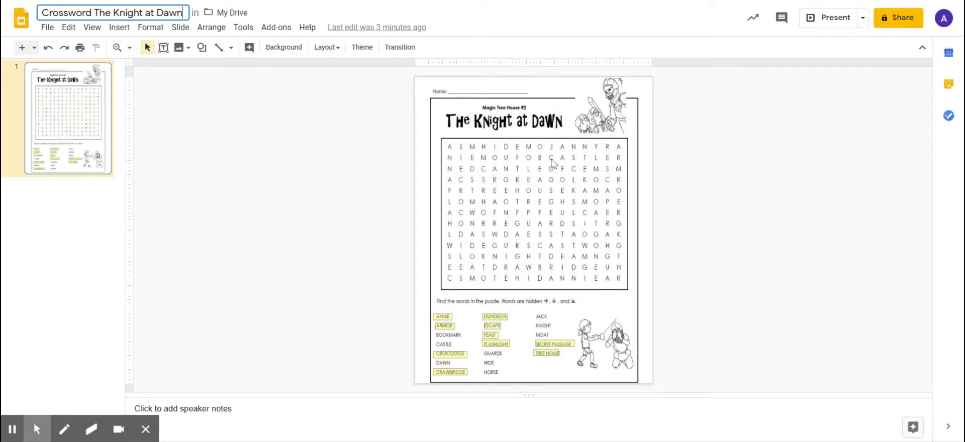
pyautogui.moveTo(513, 144)
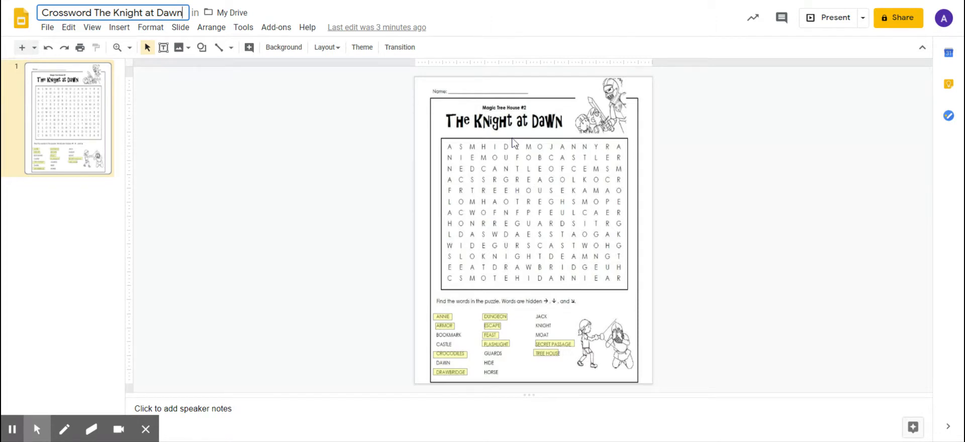
pyautogui.moveTo(445, 316)
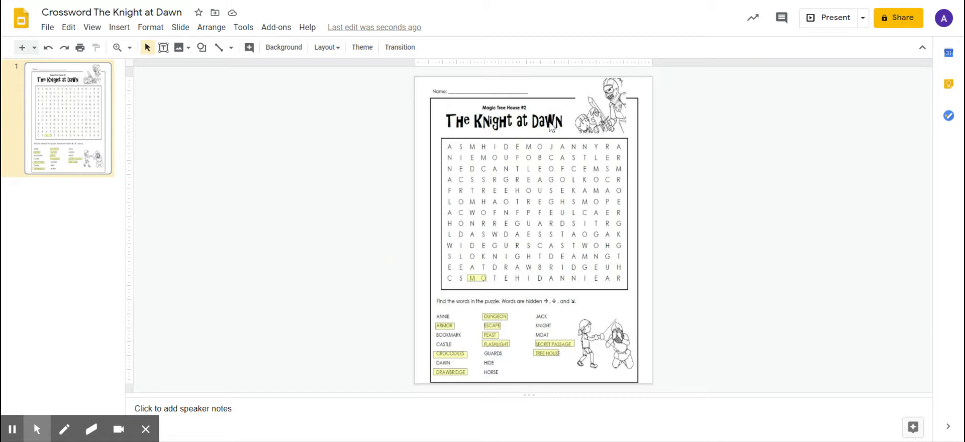
pyautogui.moveTo(591, 127)
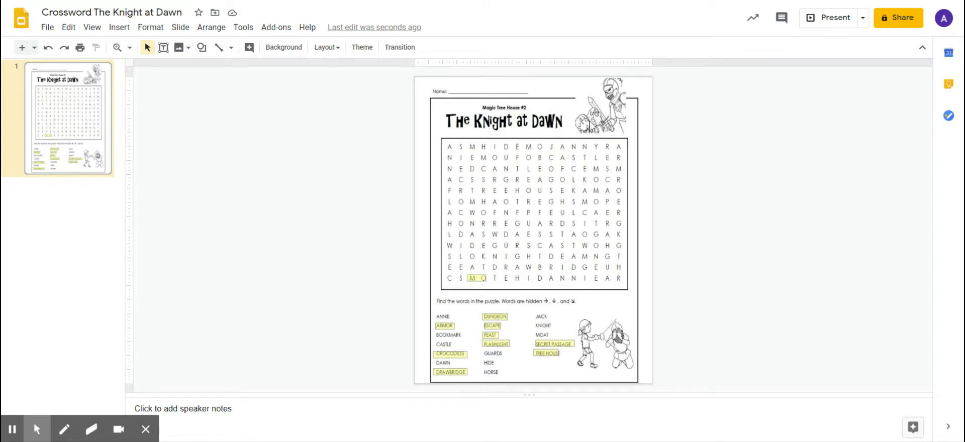
pyautogui.moveTo(497, 130)
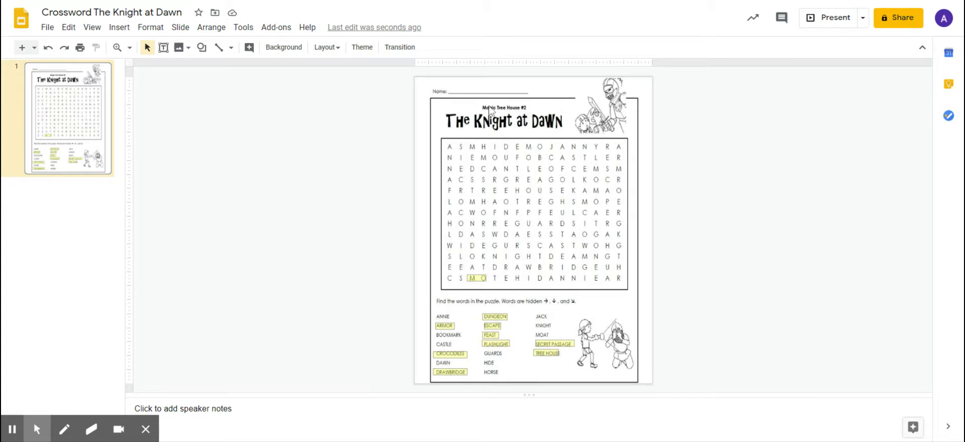
pyautogui.moveTo(507, 128)
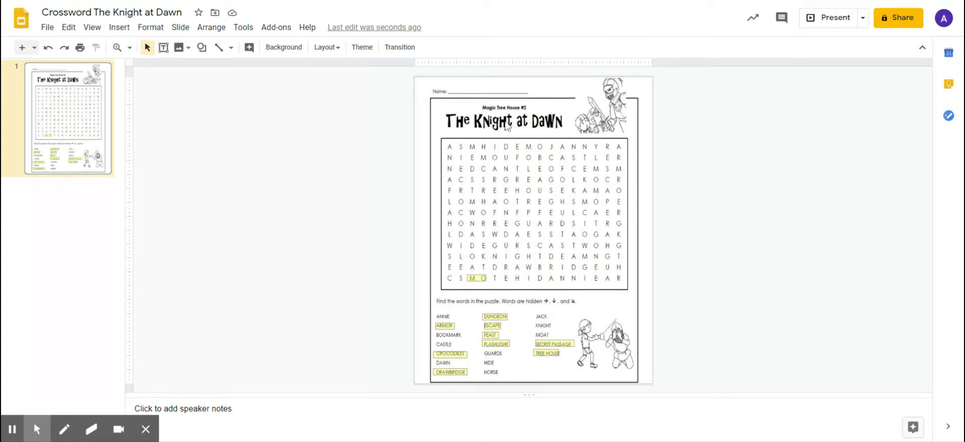
pyautogui.moveTo(372, 182)
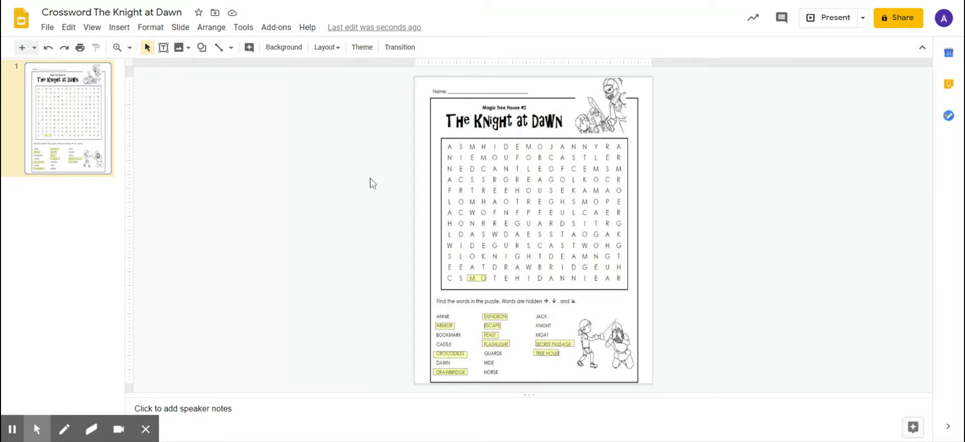
pyautogui.moveTo(479, 134)
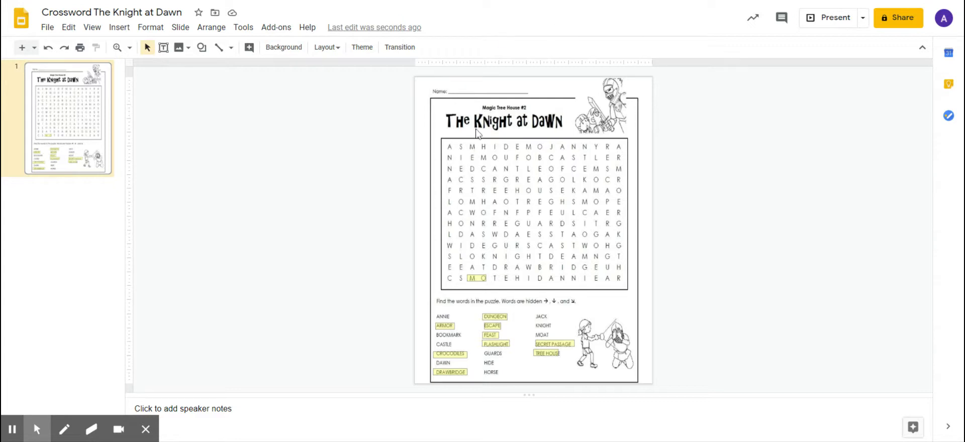
pyautogui.moveTo(503, 114)
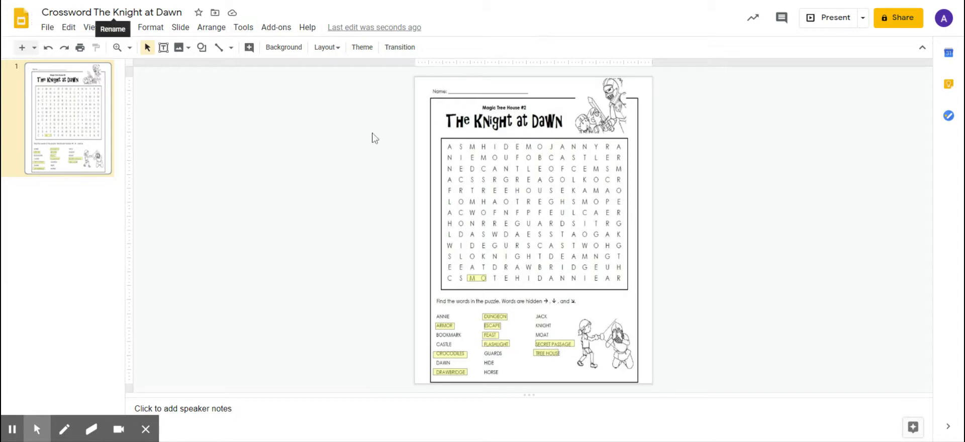
pyautogui.moveTo(163, 47)
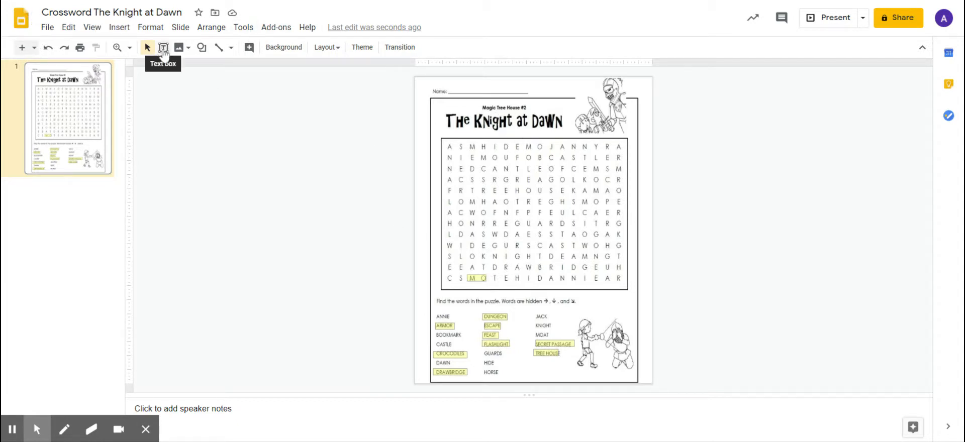
# - Draw a rectangle shape over JACK and start giving it a yellow fill
pyautogui.click(163, 47)
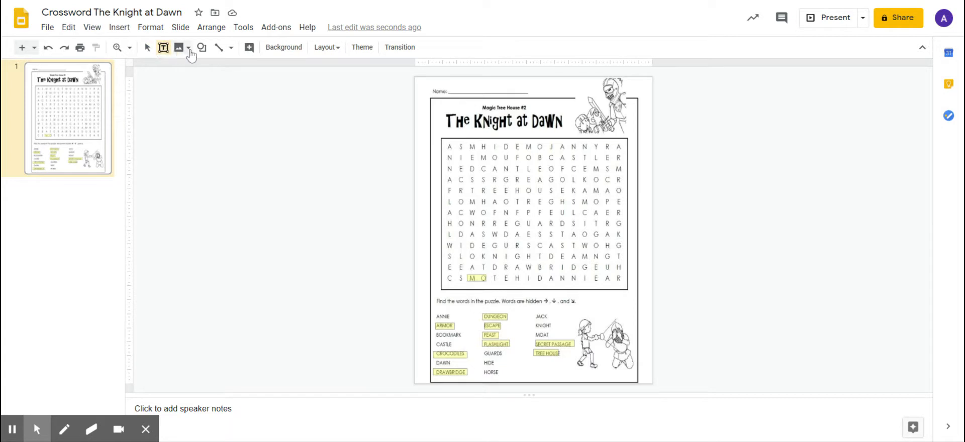
pyautogui.click(201, 48)
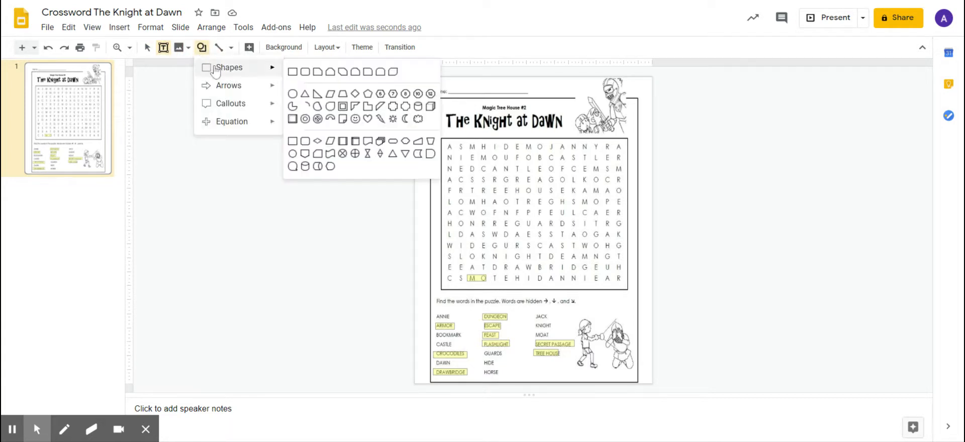
pyautogui.click(201, 47)
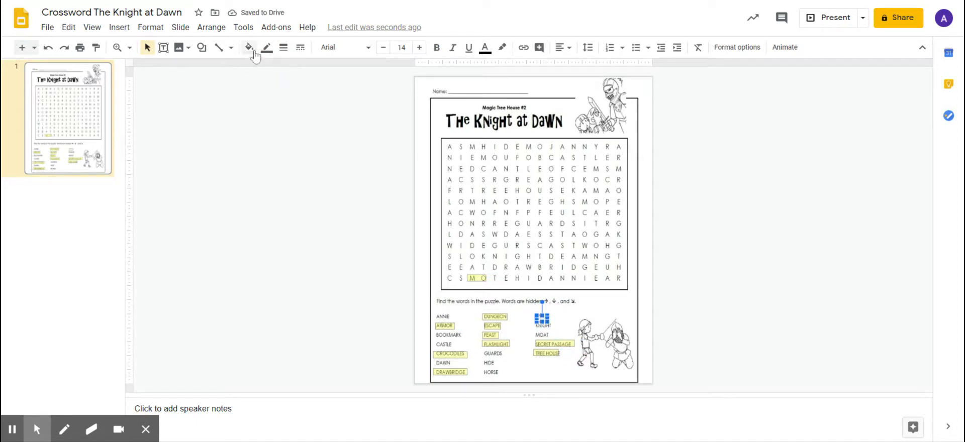
pyautogui.click(248, 48)
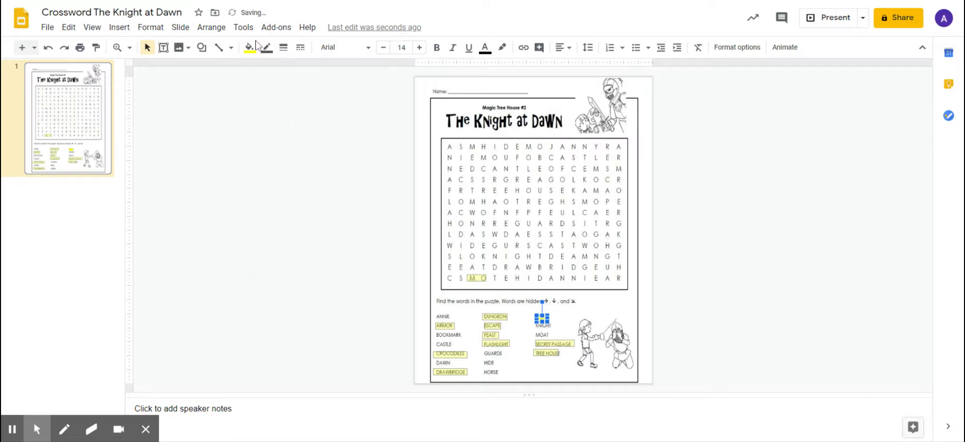
pyautogui.moveTo(583, 386)
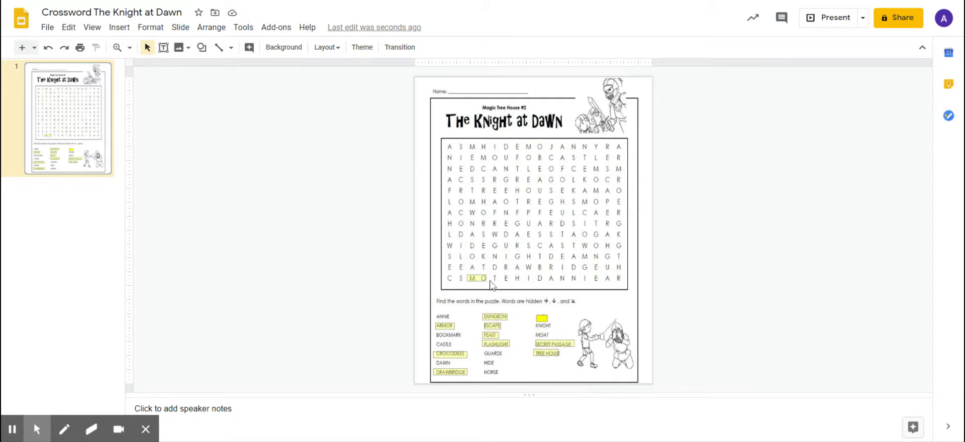
pyautogui.moveTo(307, 137)
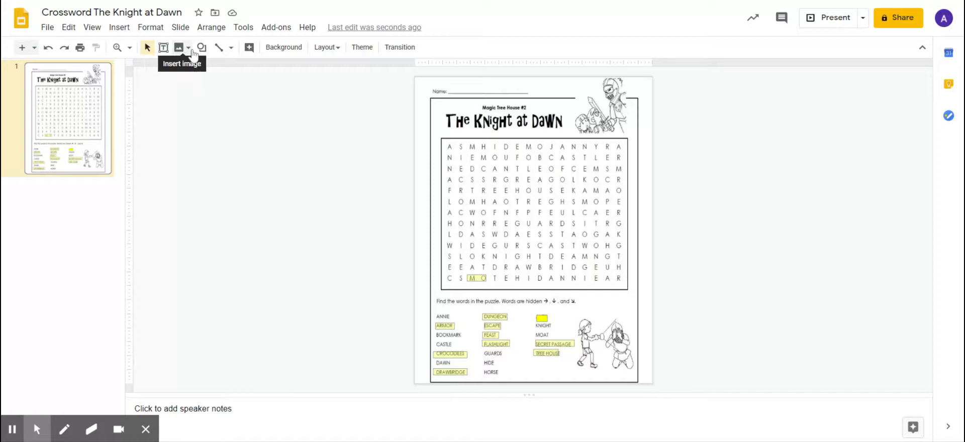
pyautogui.moveTo(221, 52)
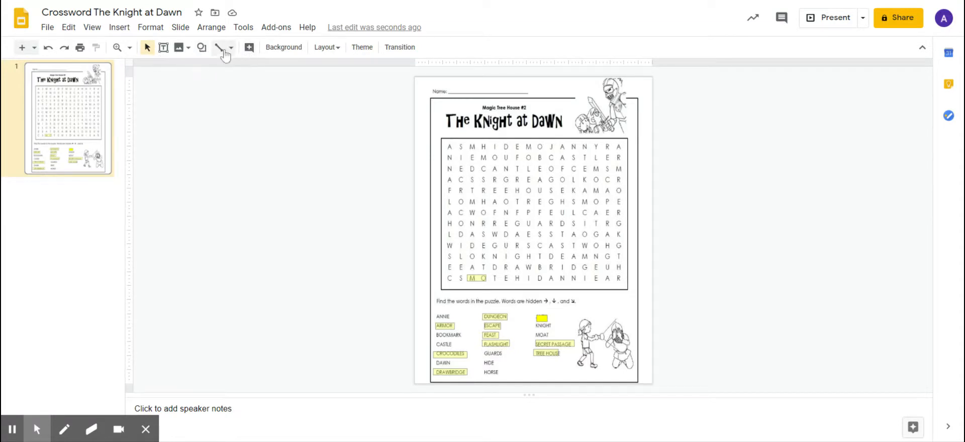
pyautogui.moveTo(179, 48)
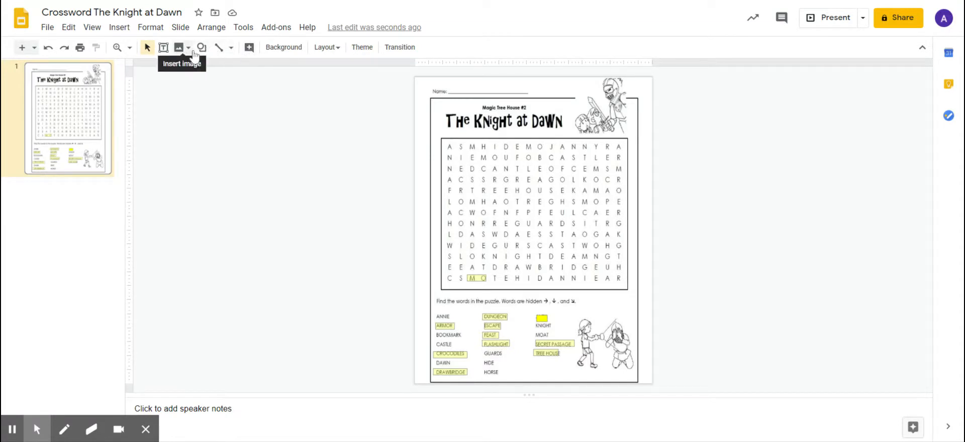
pyautogui.moveTo(283, 47)
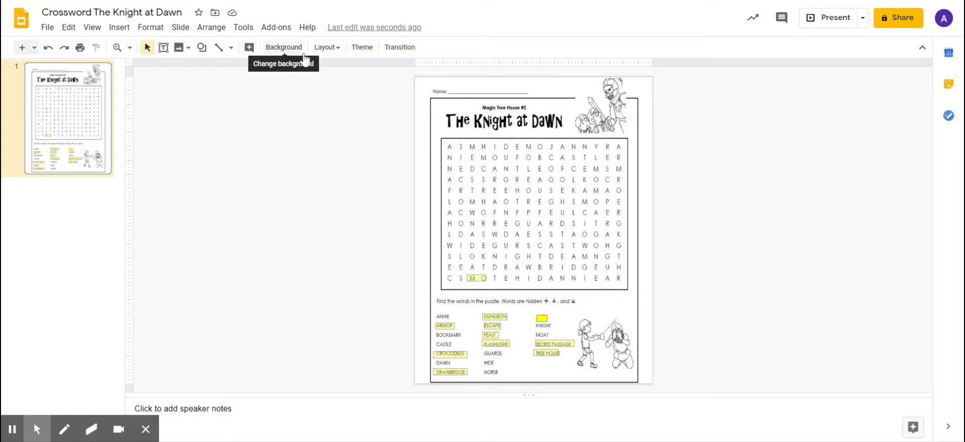
pyautogui.moveTo(177, 48)
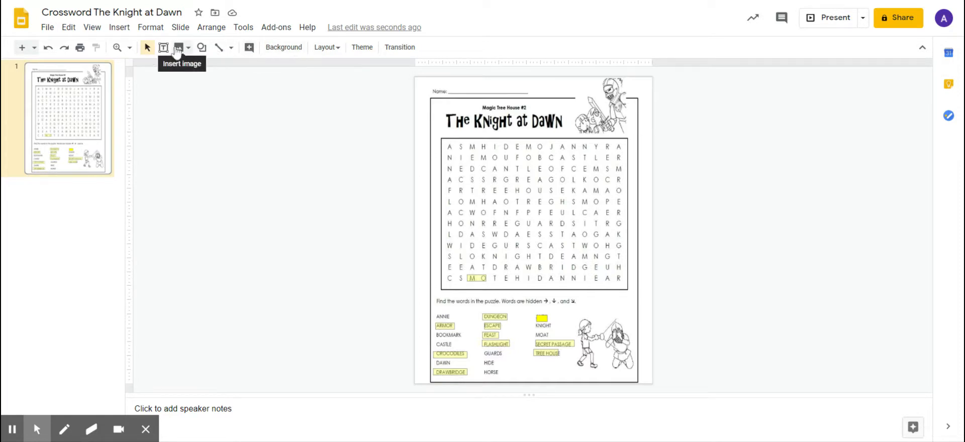
# - Resize the yellow rectangle to cover JACK and bring up its fill colour choices
pyautogui.click(201, 48)
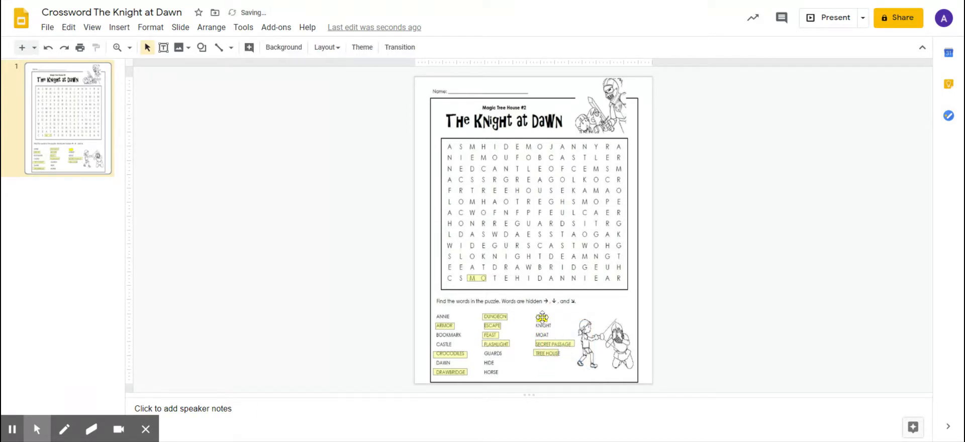
pyautogui.click(248, 48)
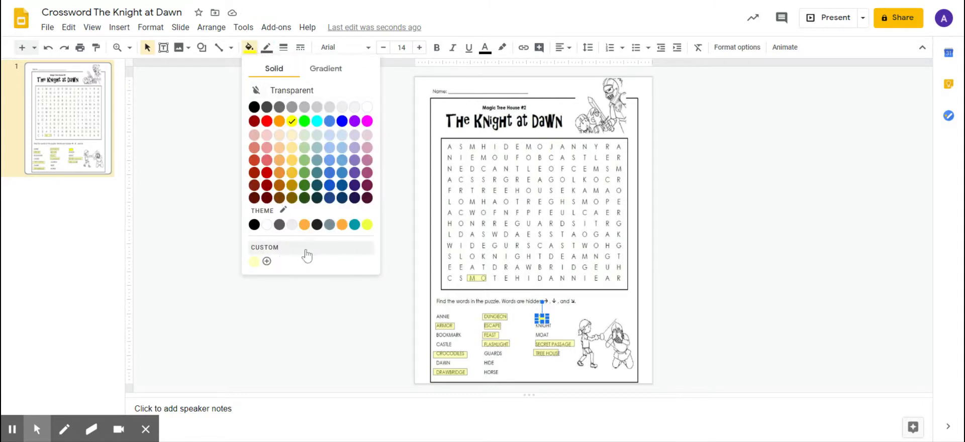
# - Give the rectangle a custom yellow fill with increased transparency so JACK shows through
pyautogui.click(267, 262)
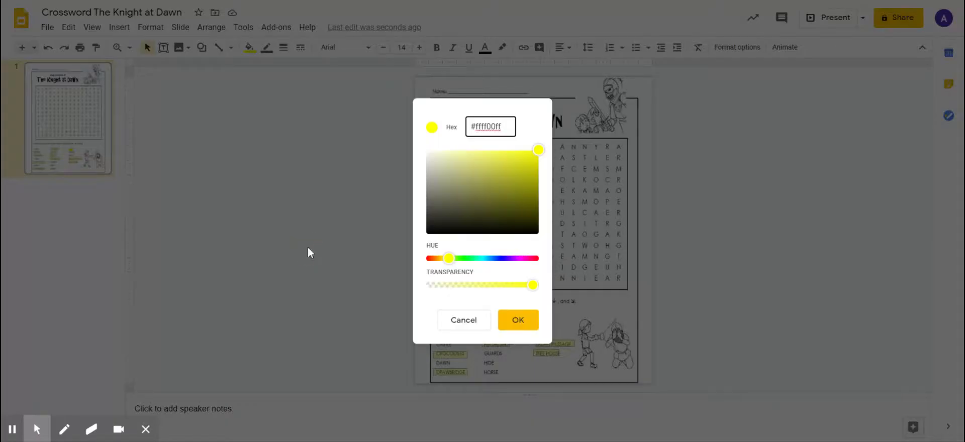
pyautogui.moveTo(544, 299)
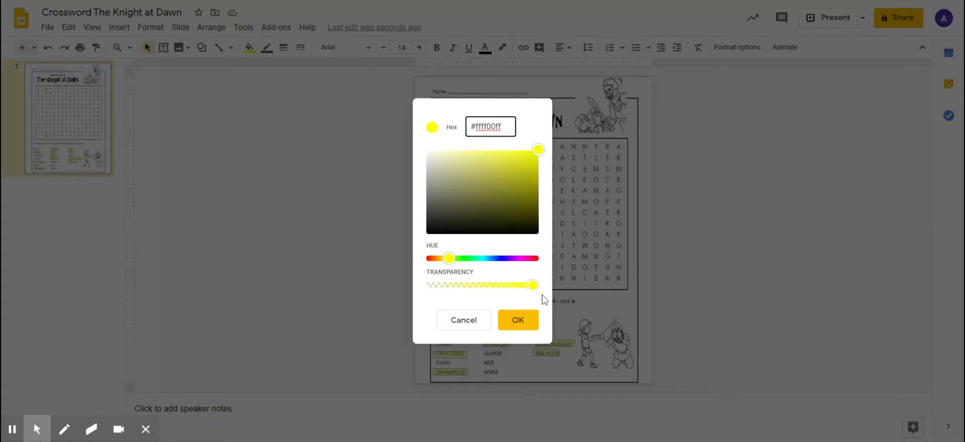
pyautogui.moveTo(532, 285)
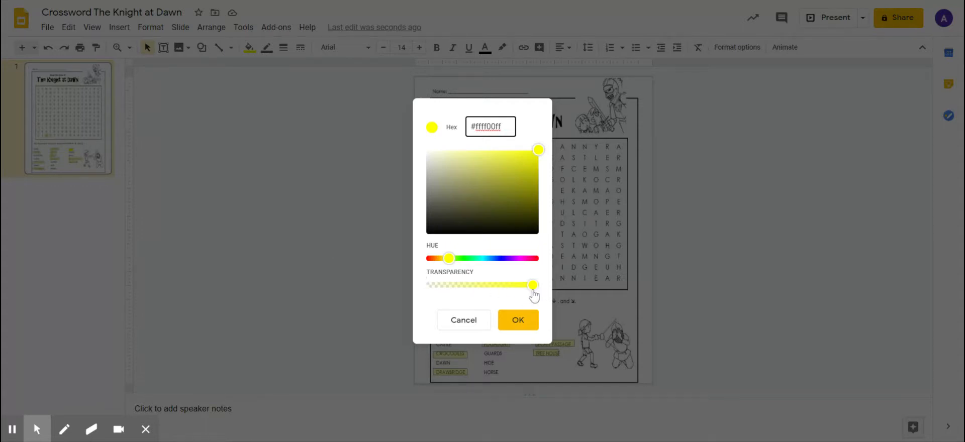
pyautogui.moveTo(533, 285); pyautogui.dragTo(474, 285)
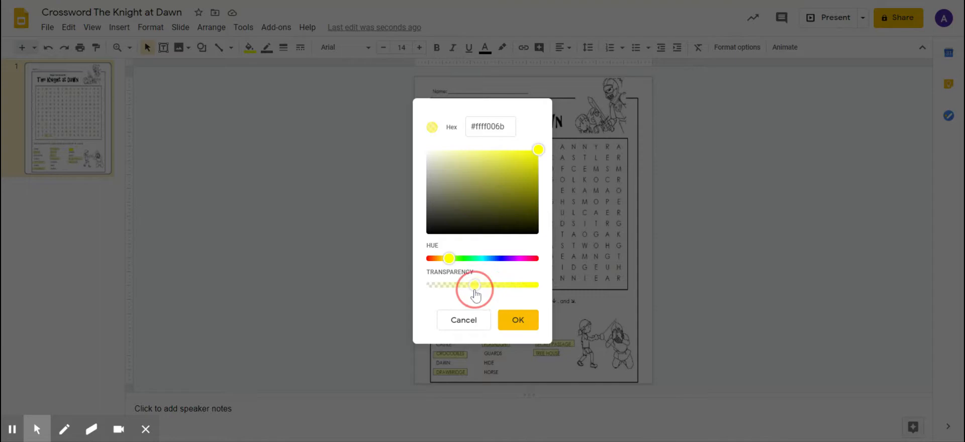
pyautogui.moveTo(473, 285); pyautogui.dragTo(464, 284)
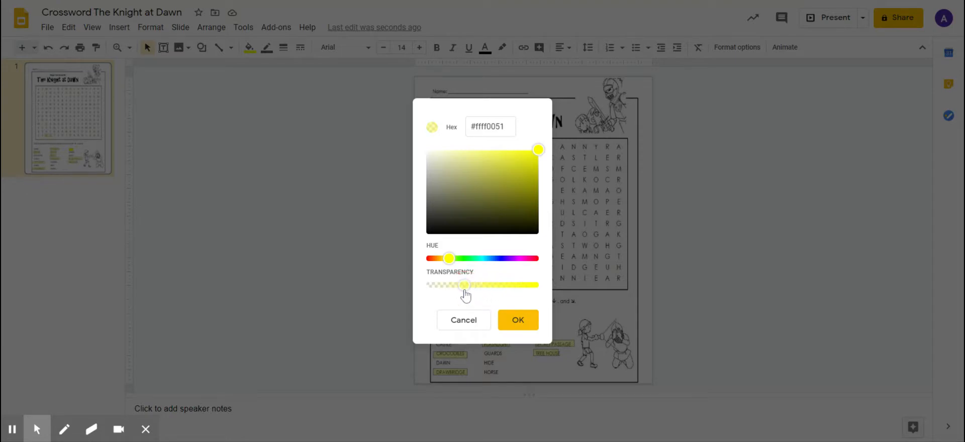
pyautogui.click(516, 320)
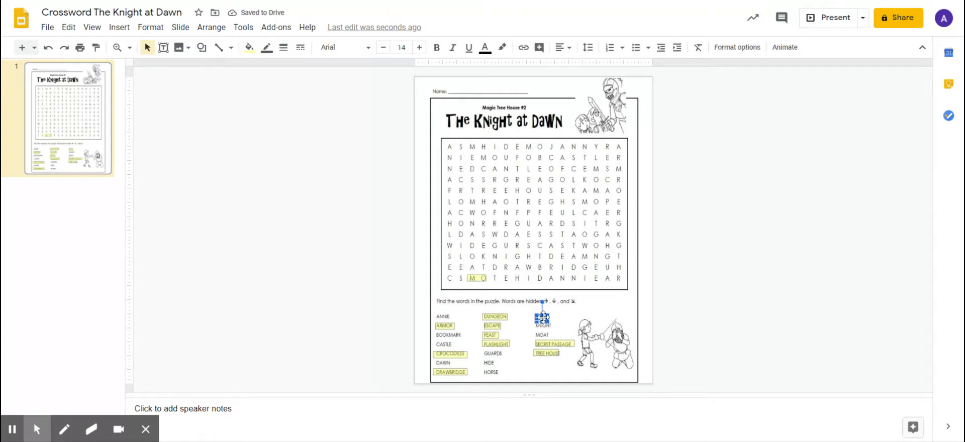
pyautogui.click(571, 325)
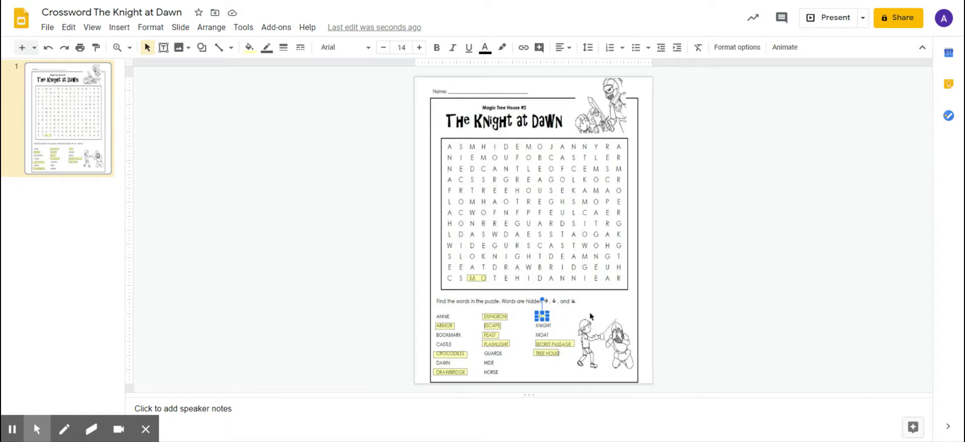
# - Copy the translucent highlight and place a duplicate over the word MOAT
pyautogui.click(542, 317)
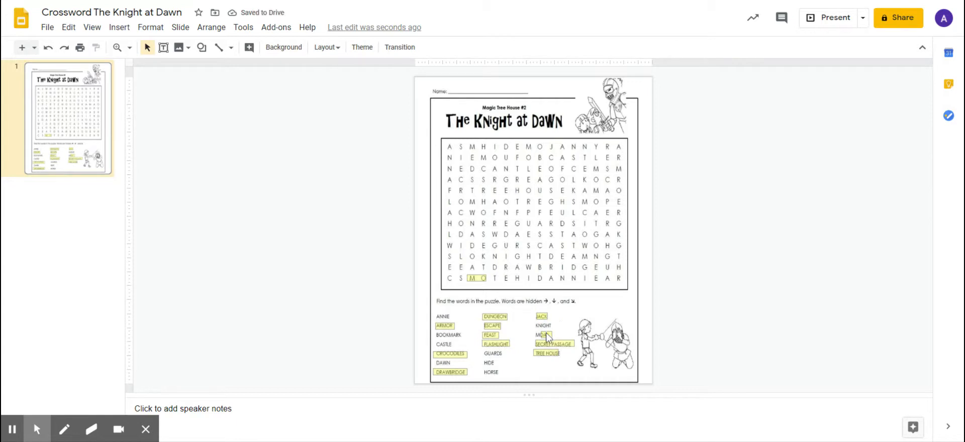
pyautogui.click(542, 335)
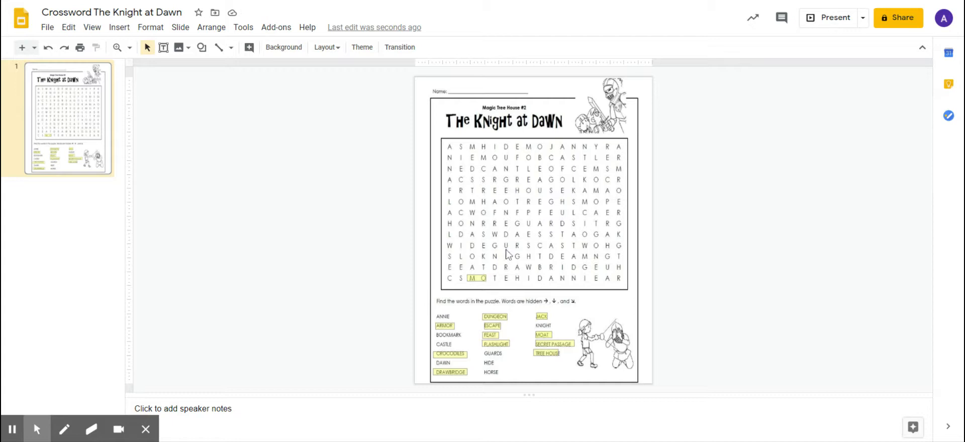
pyautogui.click(477, 279)
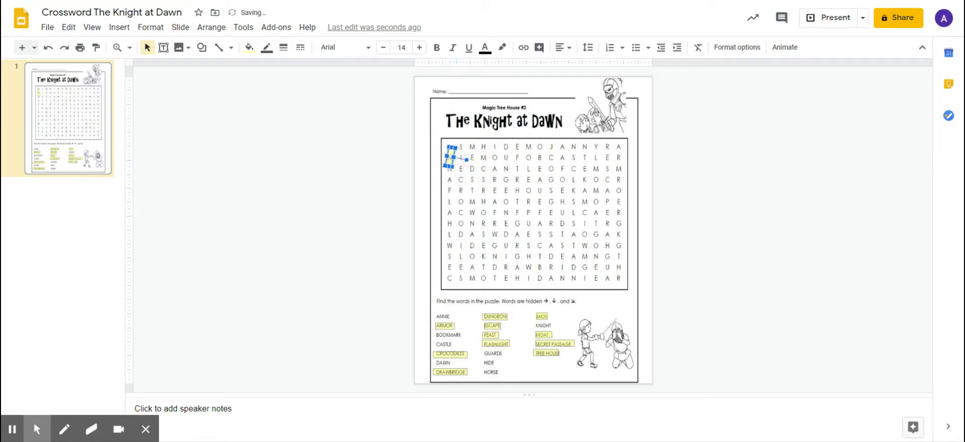
# - Place another highlight on the grid's first column and stretch it down over A-N-N-A
pyautogui.moveTo(453, 160); pyautogui.dragTo(467, 160)
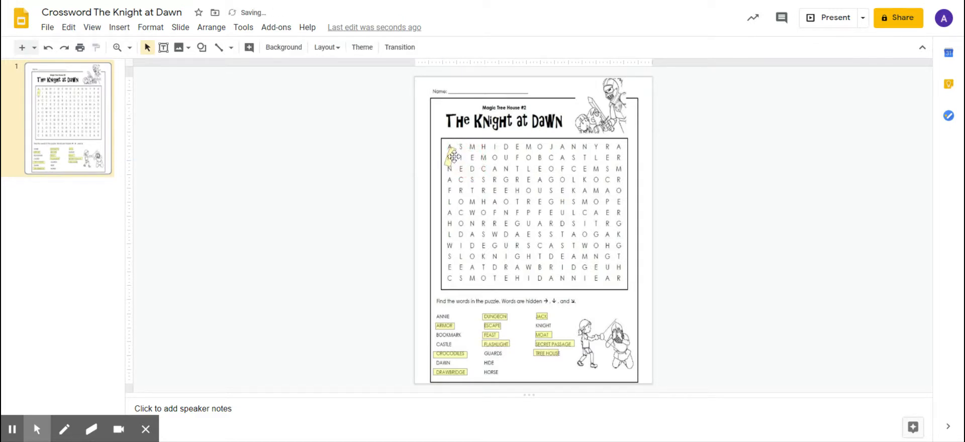
pyautogui.click(449, 157)
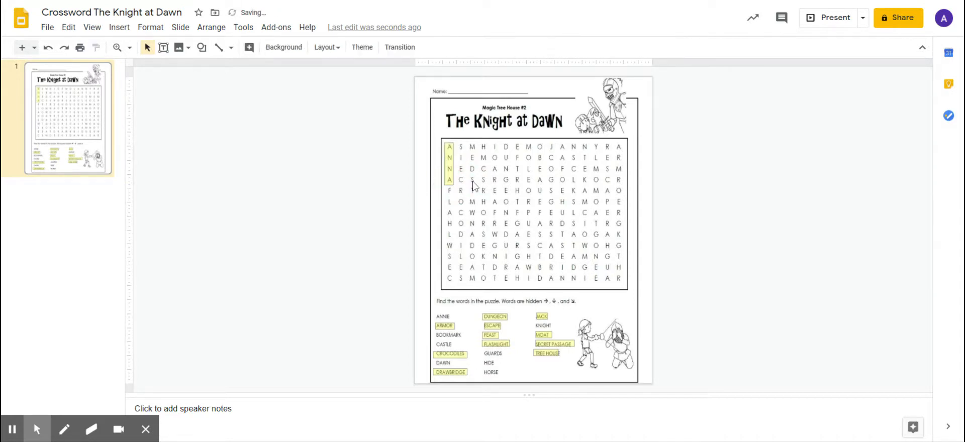
pyautogui.moveTo(656, 218)
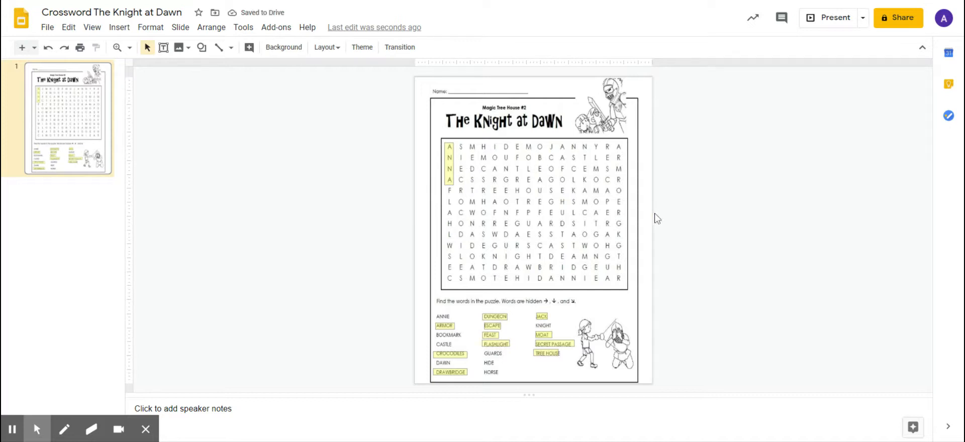